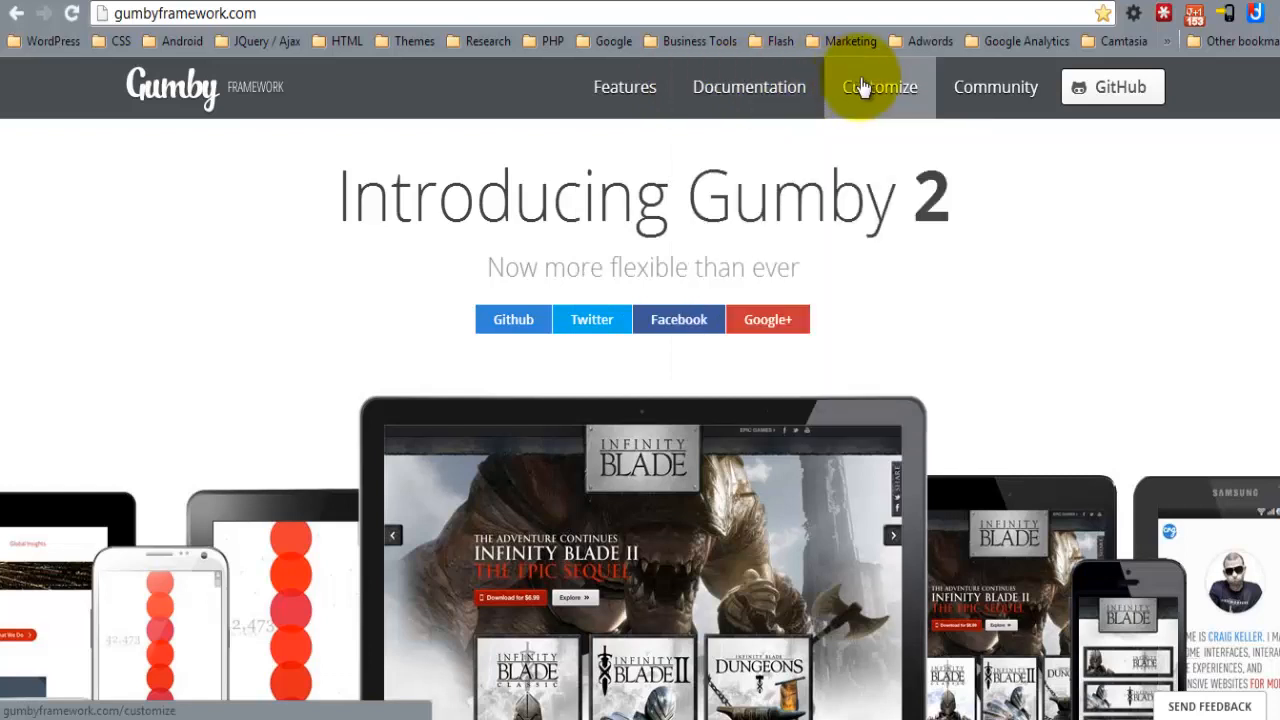
- Go to the Customize page for Gumby 2 from the site's top navigation
{"action": "left_click", "coordinate": [878, 88]}
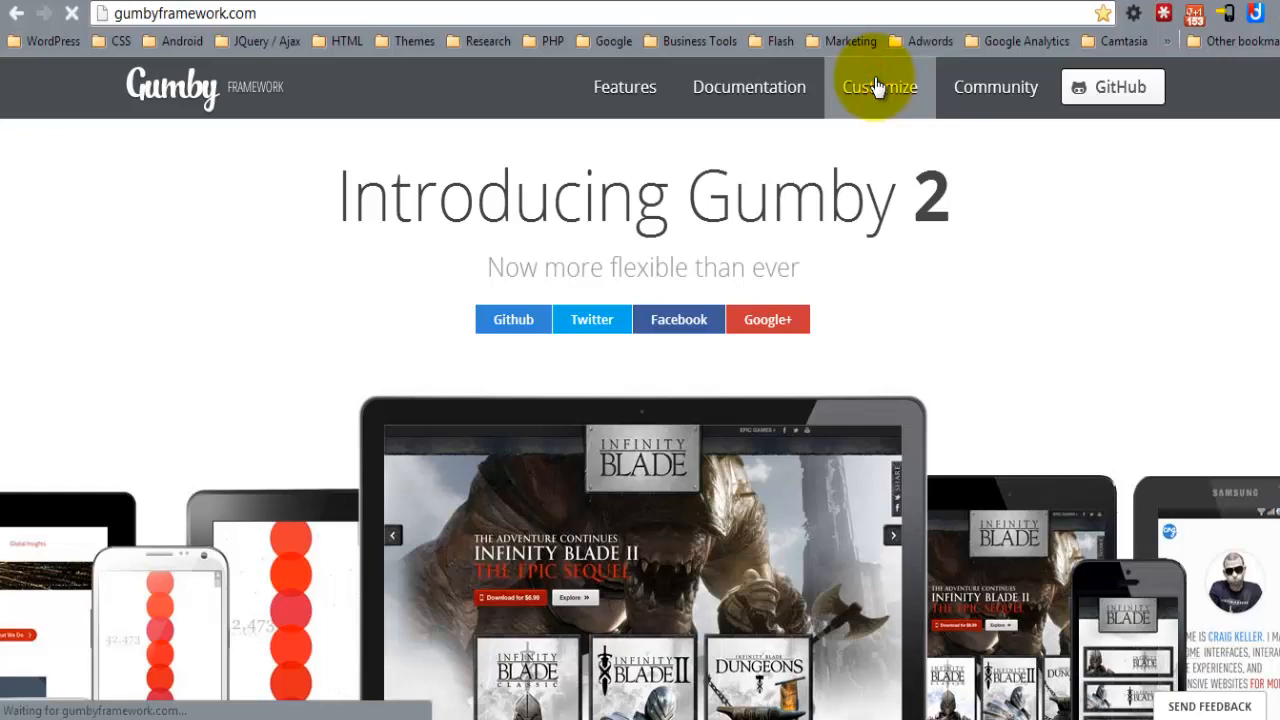
{"action": "left_click", "coordinate": [880, 88]}
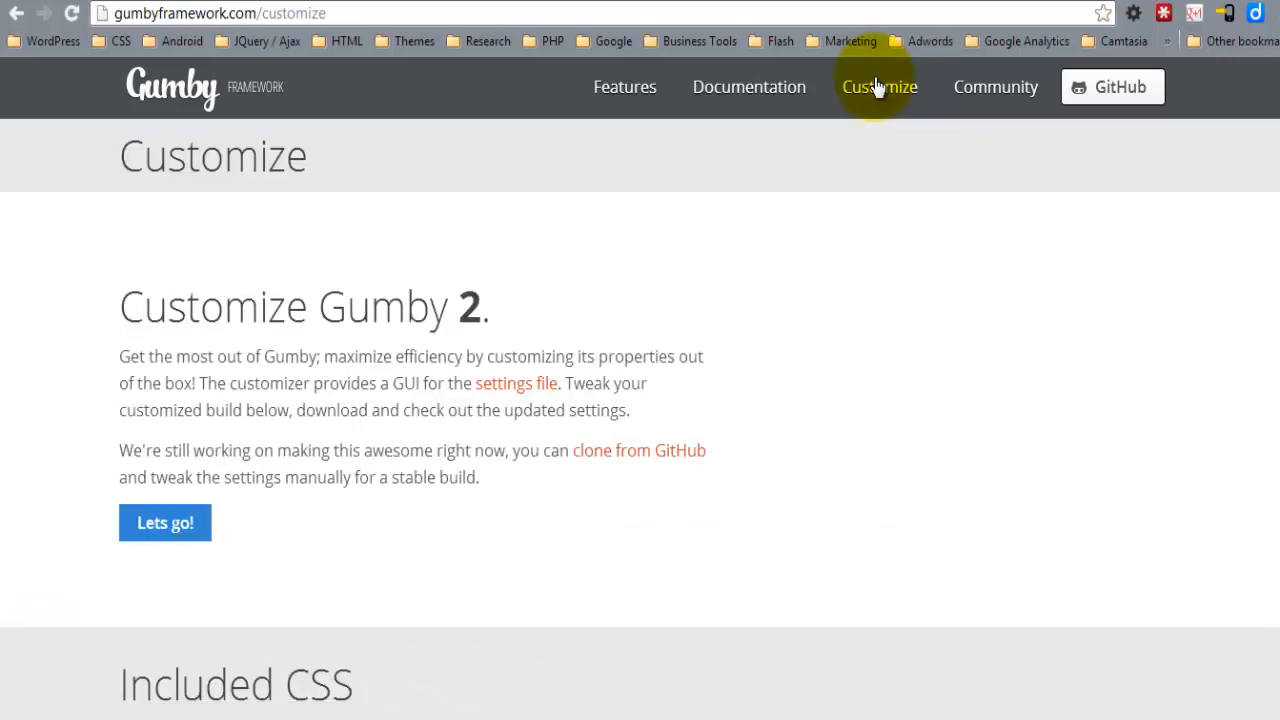
{"action": "mouse_move", "coordinate": [164, 522]}
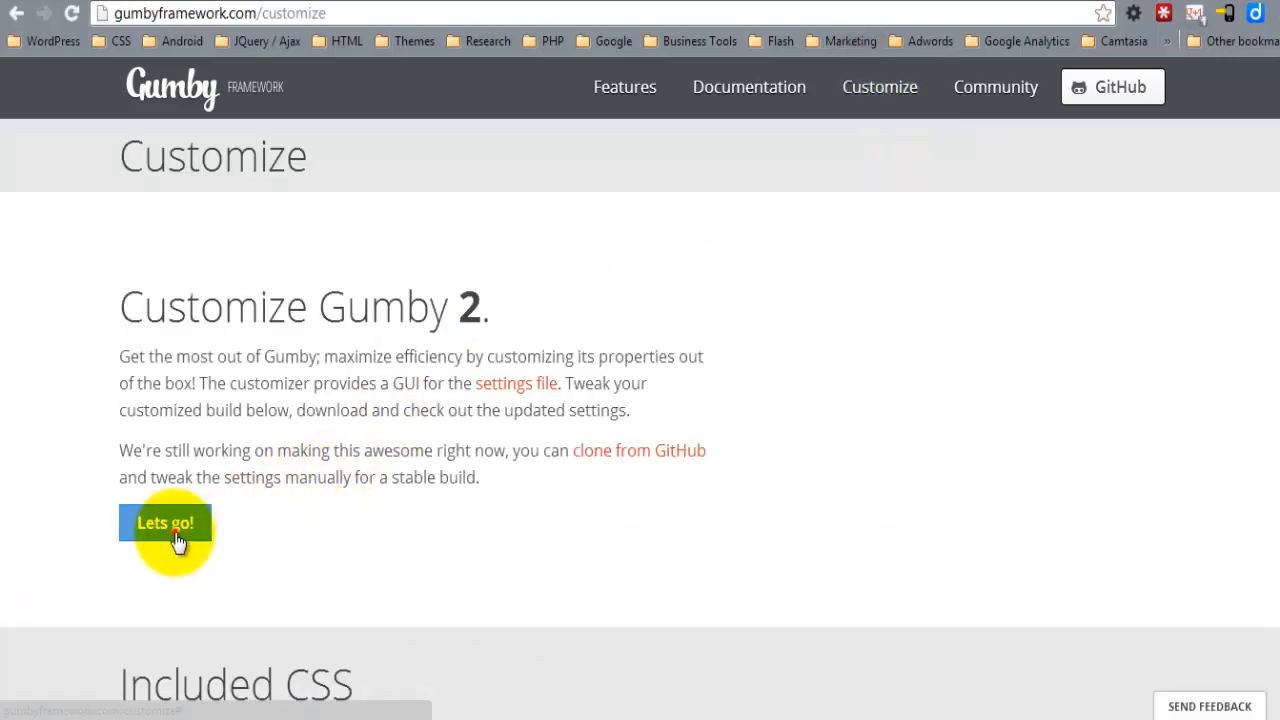
- Review the default customizer options and download the Gumby package as Gumby-master zip
{"action": "left_click", "coordinate": [164, 522]}
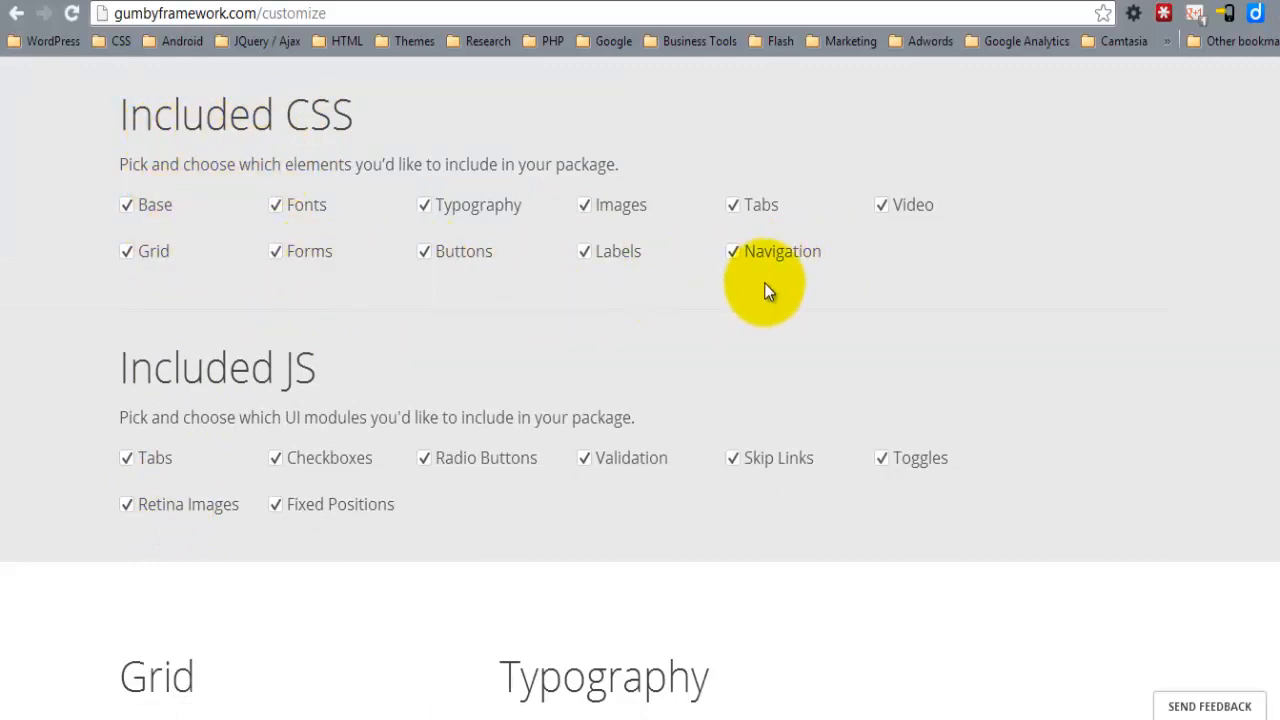
{"action": "mouse_move", "coordinate": [1124, 390]}
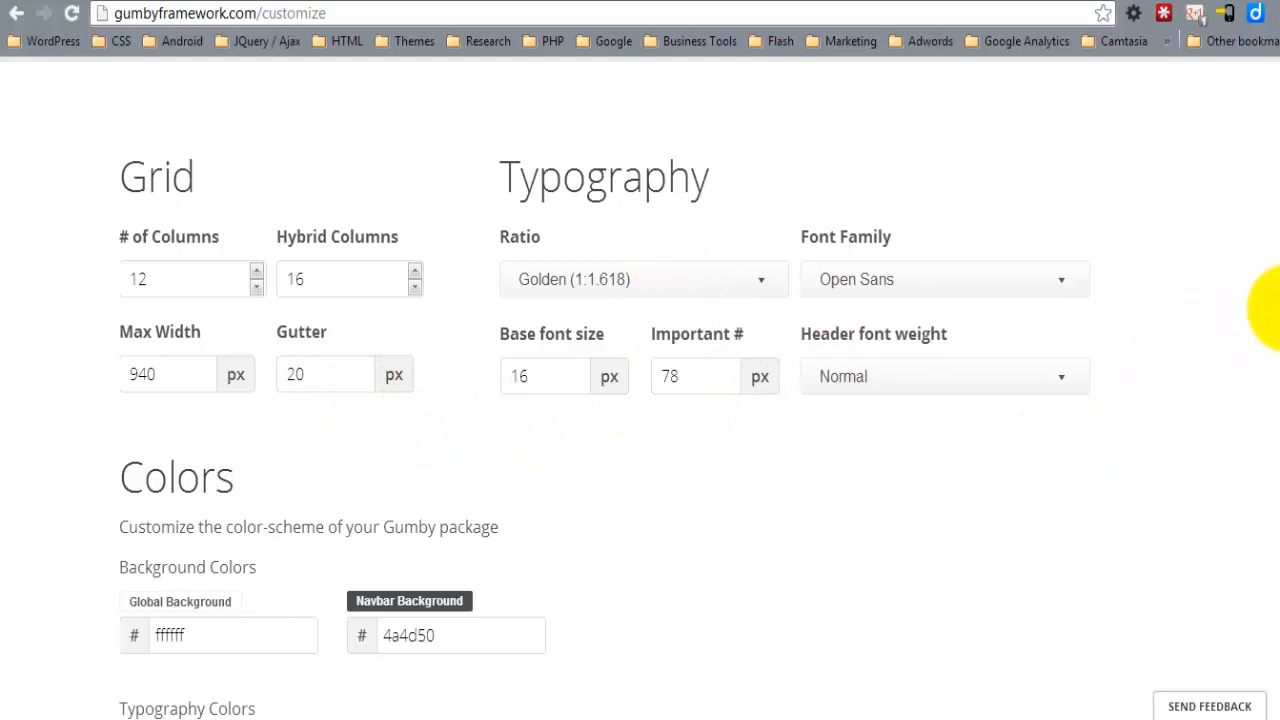
{"action": "scroll", "scroll_direction": "down", "scroll_amount": 3}
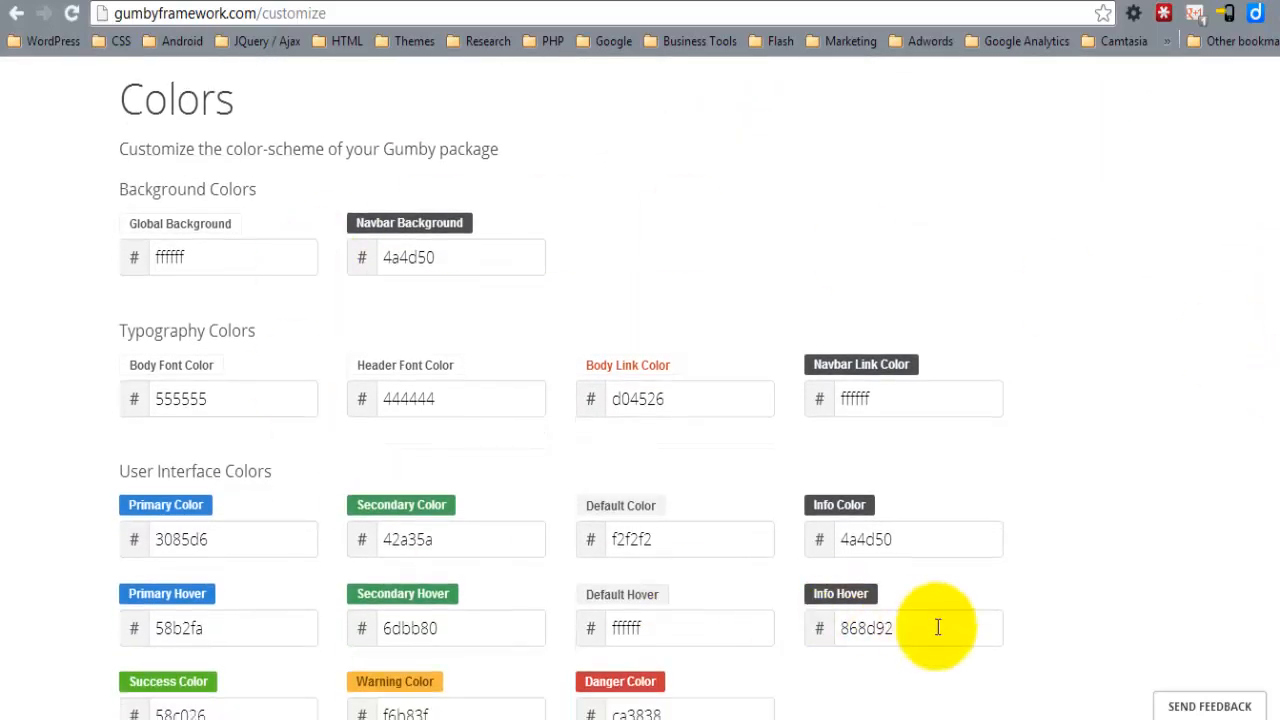
{"action": "scroll", "scroll_direction": "down", "scroll_amount": 3}
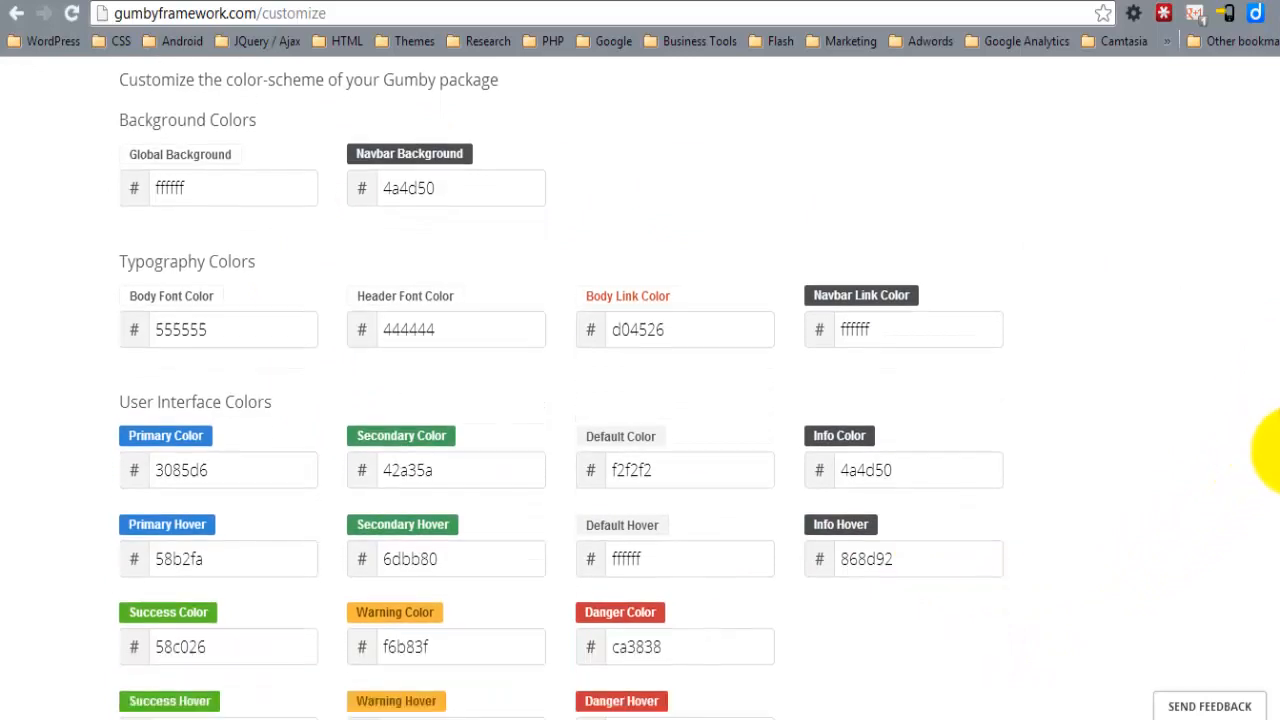
{"action": "scroll", "scroll_direction": "down", "scroll_amount": 3}
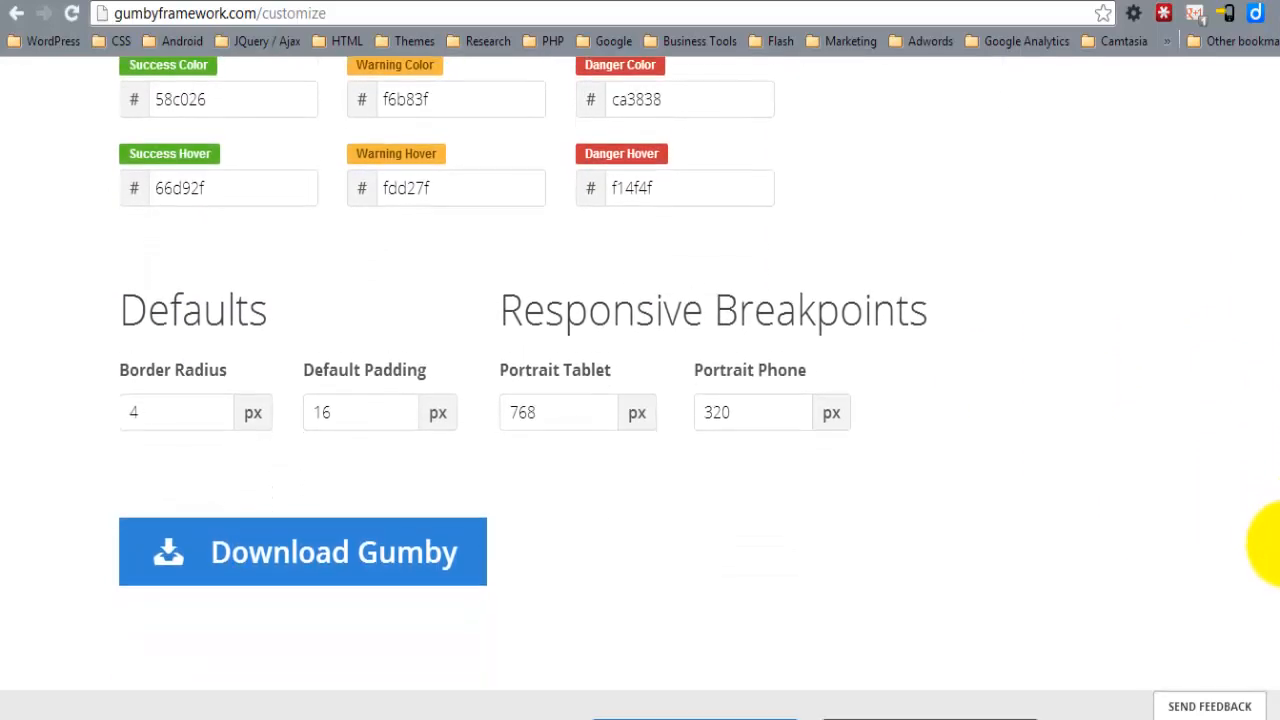
{"action": "scroll", "scroll_direction": "down", "scroll_amount": 3}
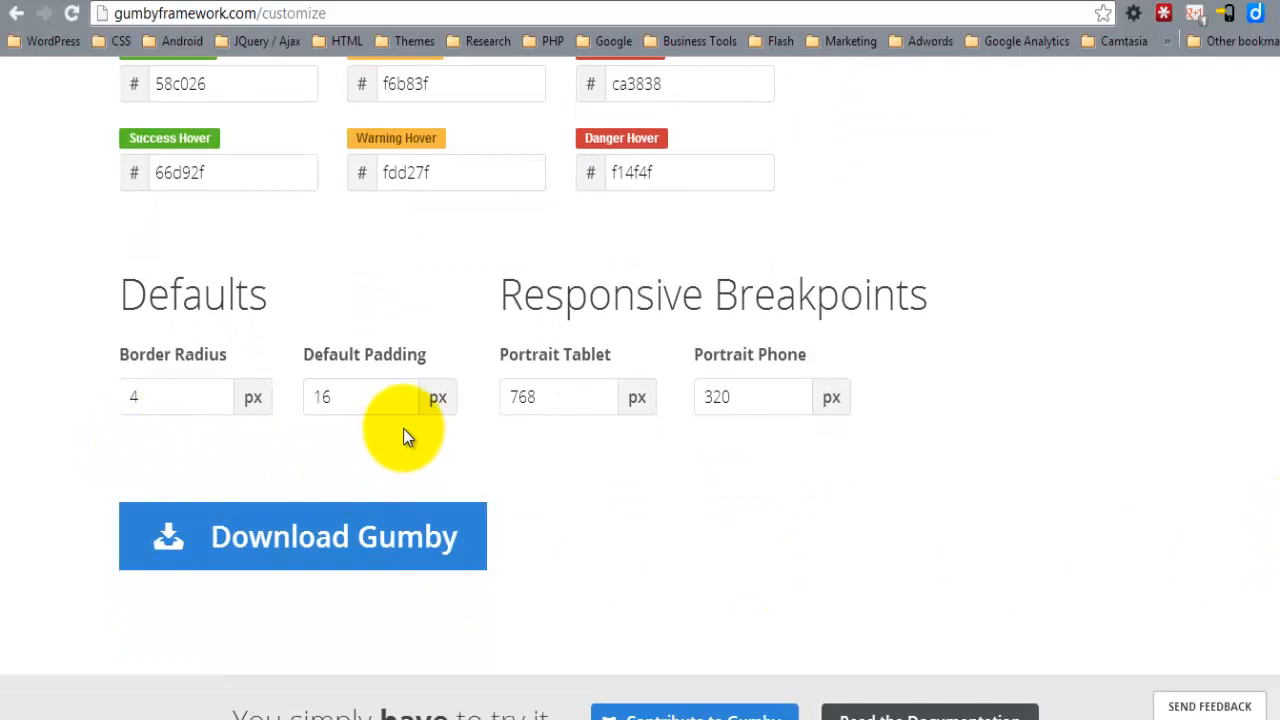
{"action": "mouse_move", "coordinate": [656, 290]}
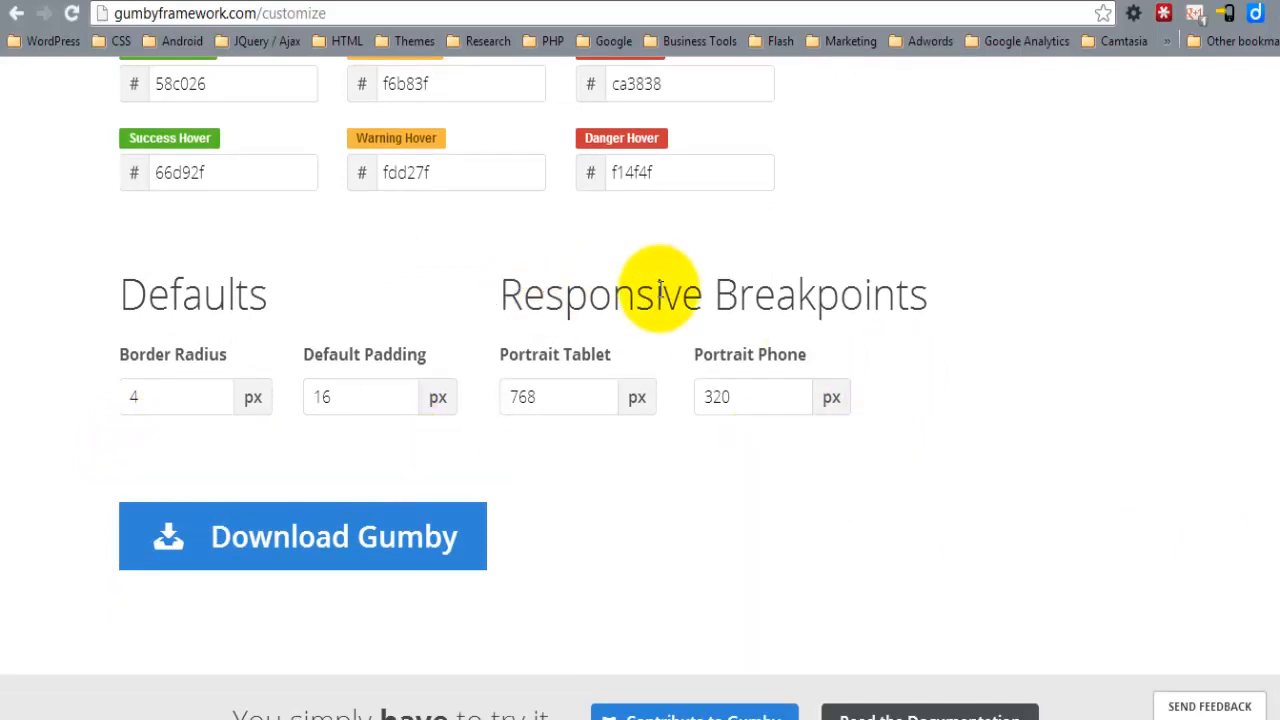
{"action": "mouse_move", "coordinate": [484, 344]}
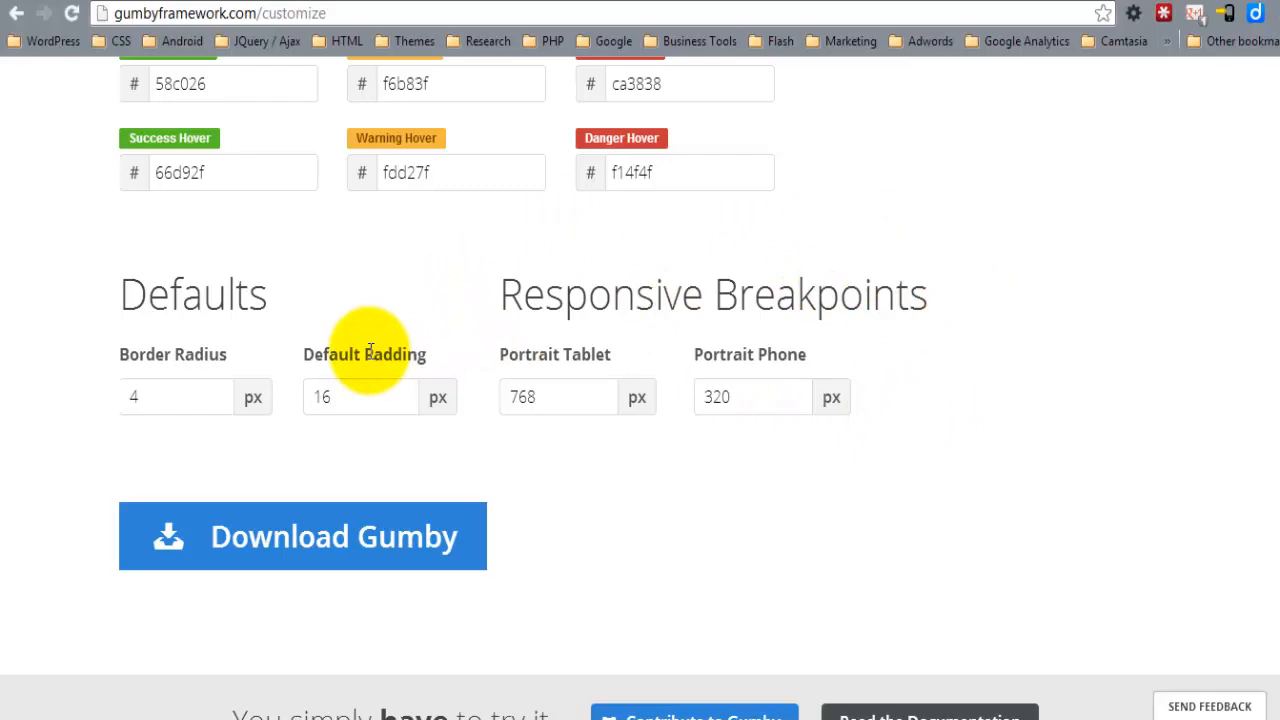
{"action": "mouse_move", "coordinate": [300, 550]}
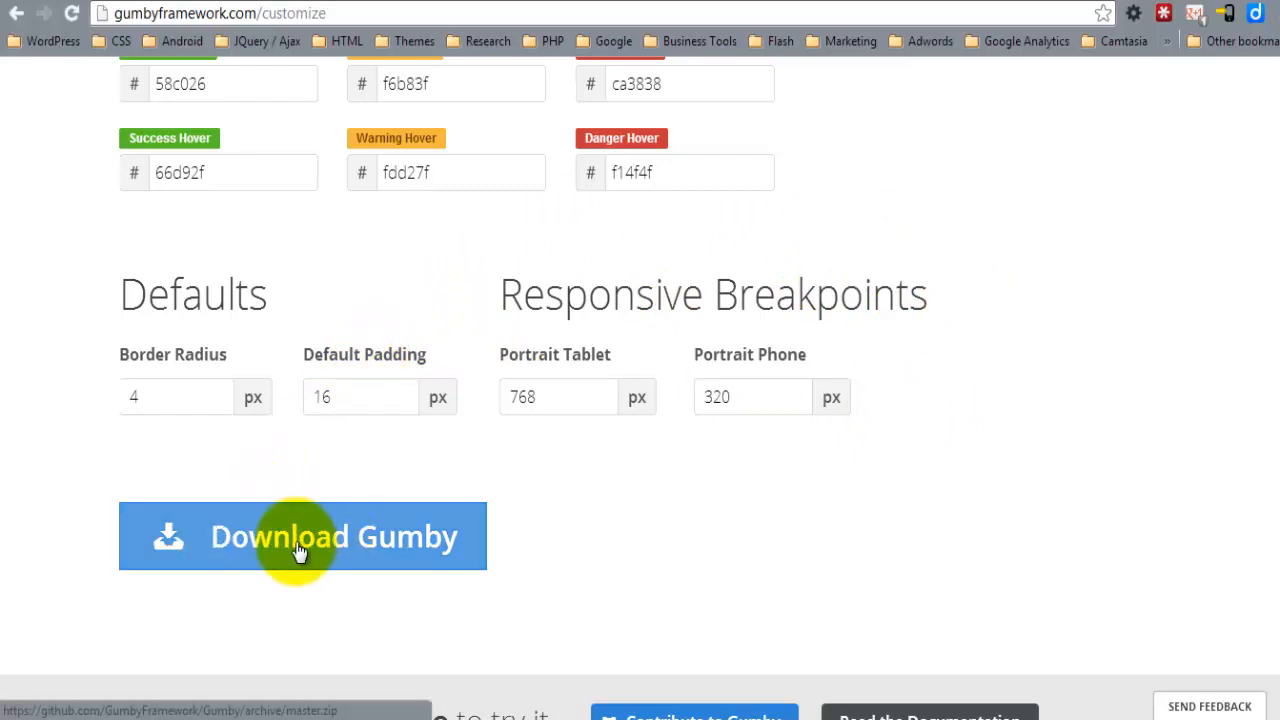
{"action": "left_click", "coordinate": [302, 536]}
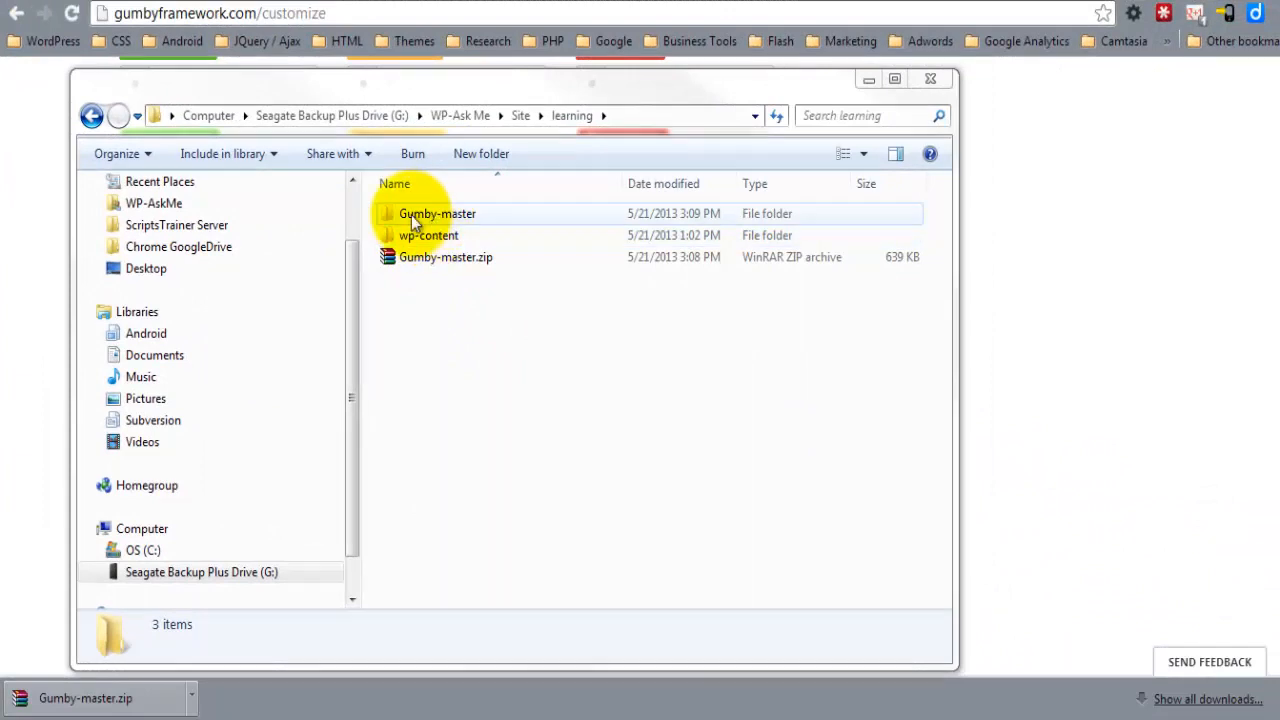
- Enter the extracted Gumby-master folder and preview demo.html and ui.html in the browser
{"action": "double_click", "coordinate": [436, 212]}
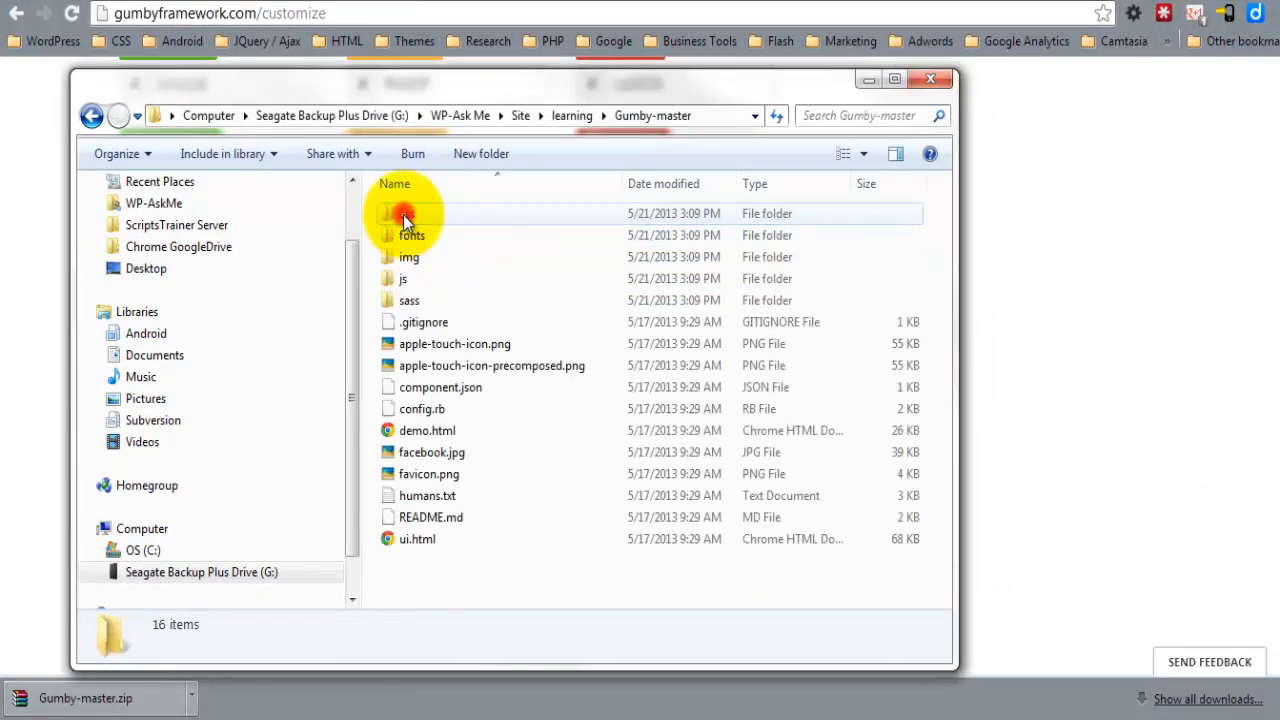
{"action": "left_click", "coordinate": [408, 212]}
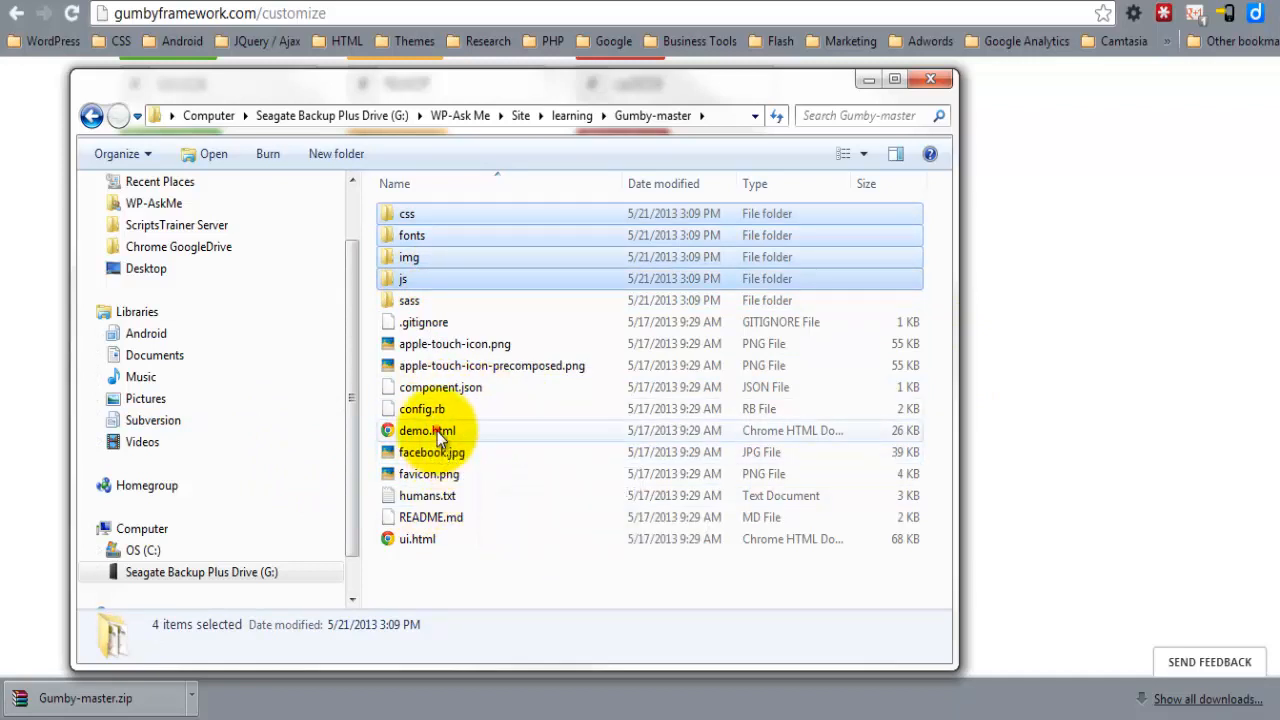
{"action": "left_click", "coordinate": [428, 430]}
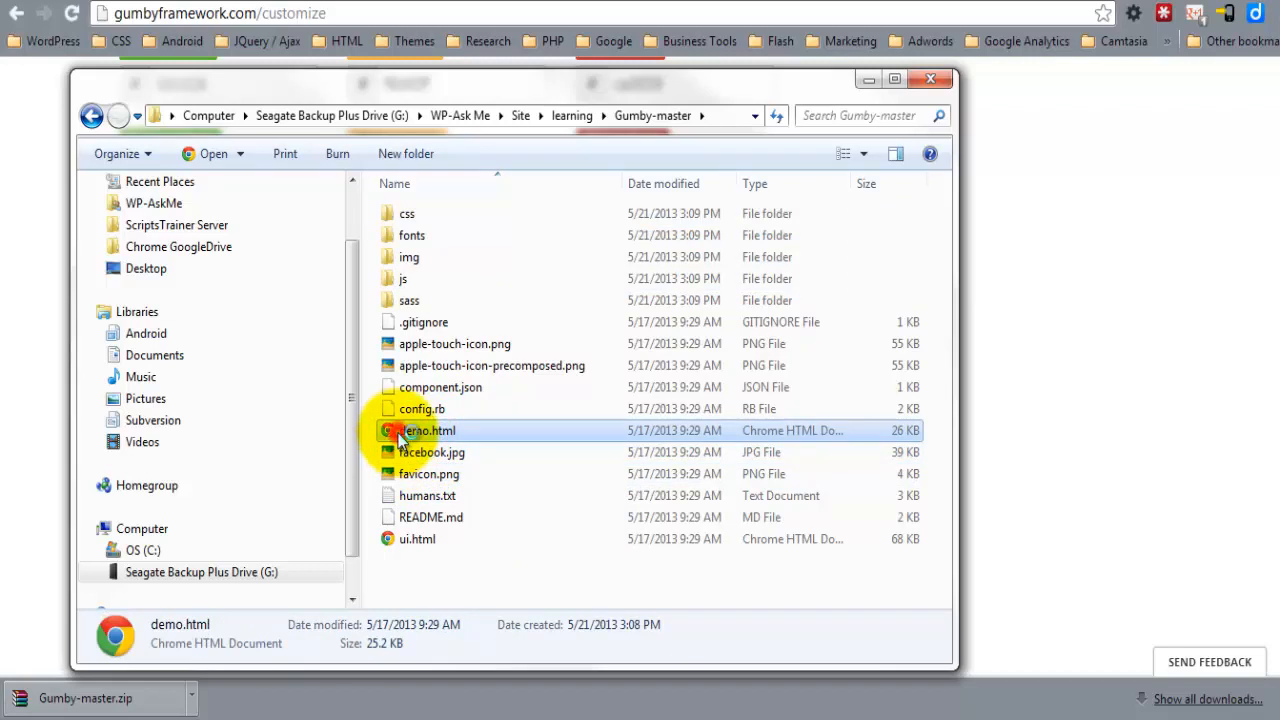
{"action": "double_click", "coordinate": [428, 430]}
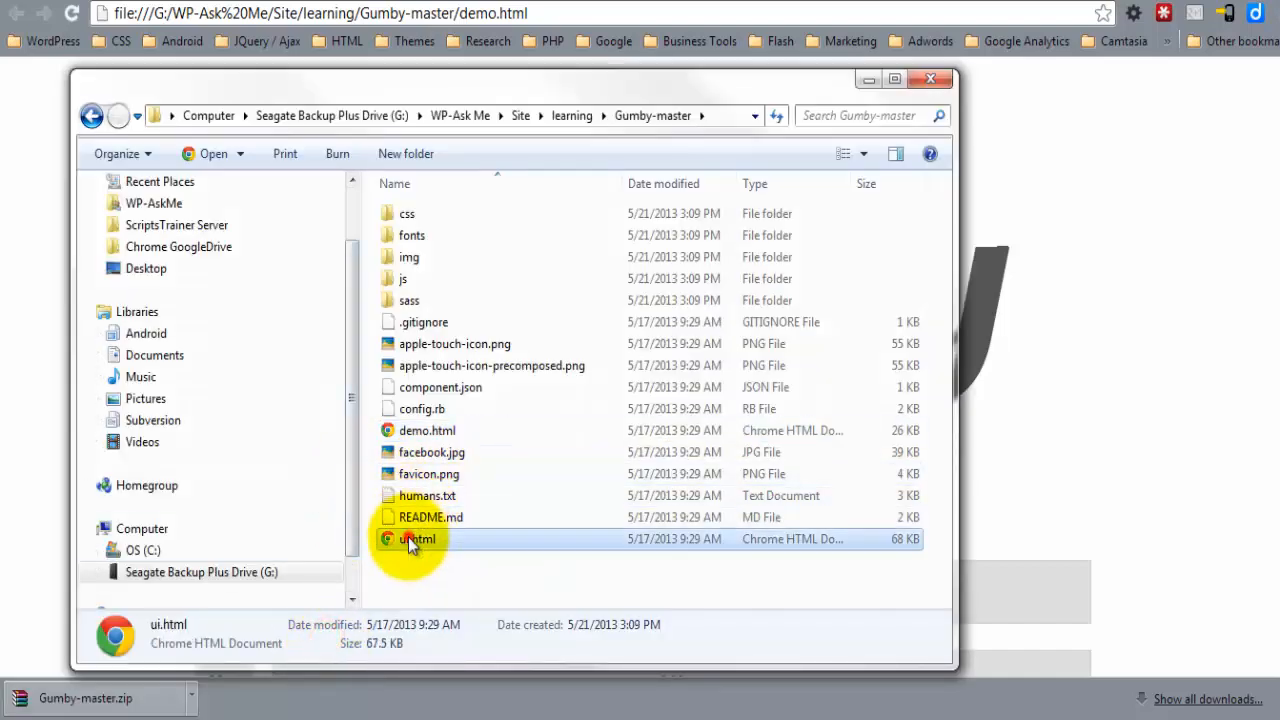
{"action": "double_click", "coordinate": [416, 540]}
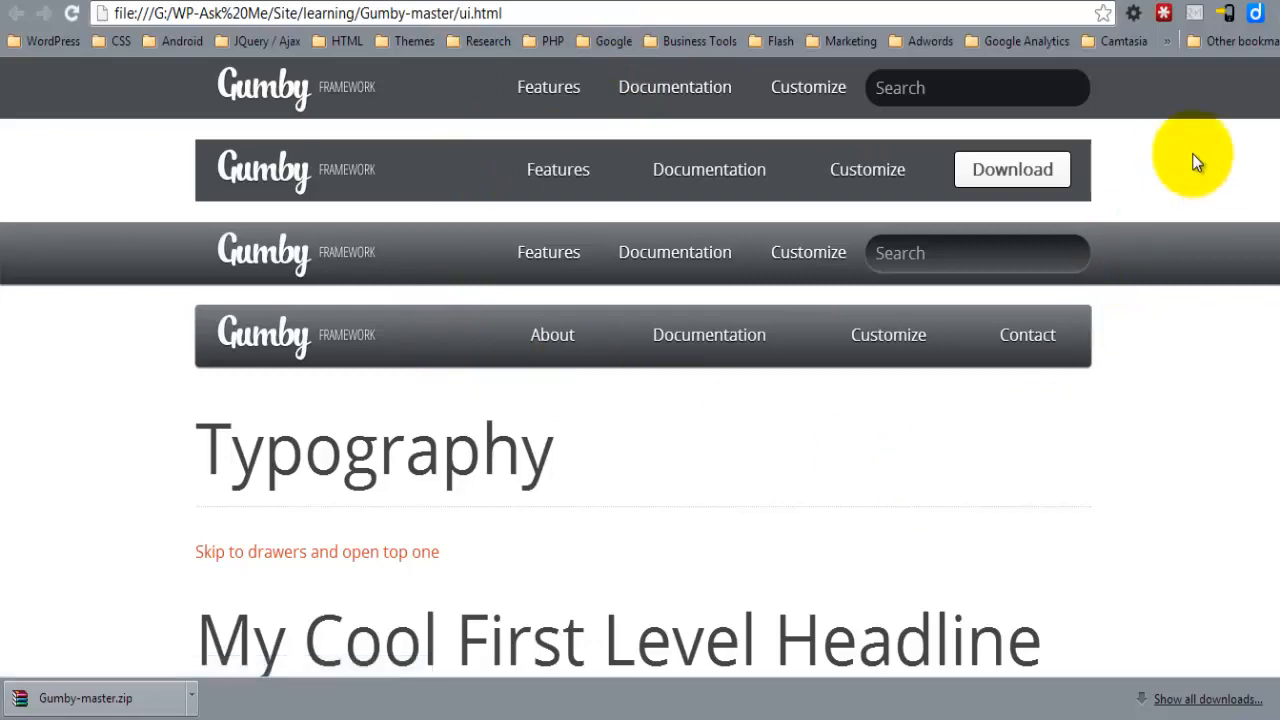
- Scroll through ui.html's headlines, form pickers and tabs to preview the UI kit
{"action": "scroll", "scroll_direction": "down", "scroll_amount": 3}
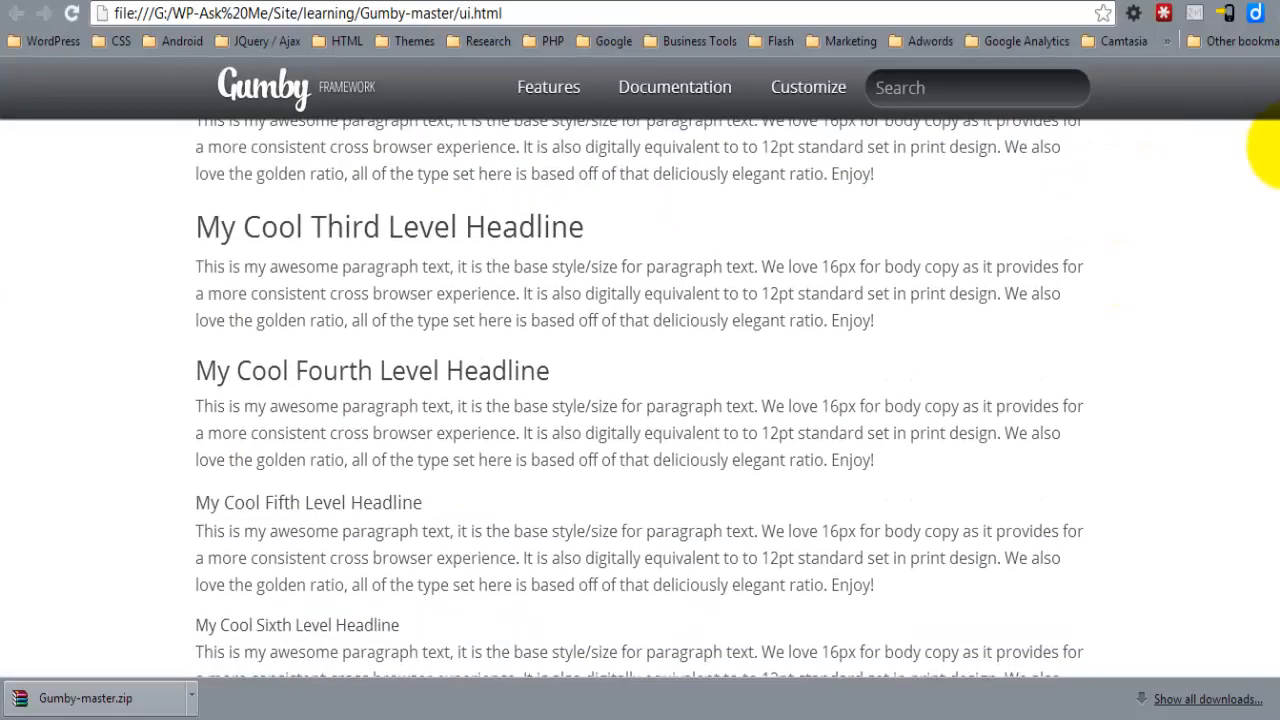
{"action": "scroll", "scroll_direction": "down", "scroll_amount": 3}
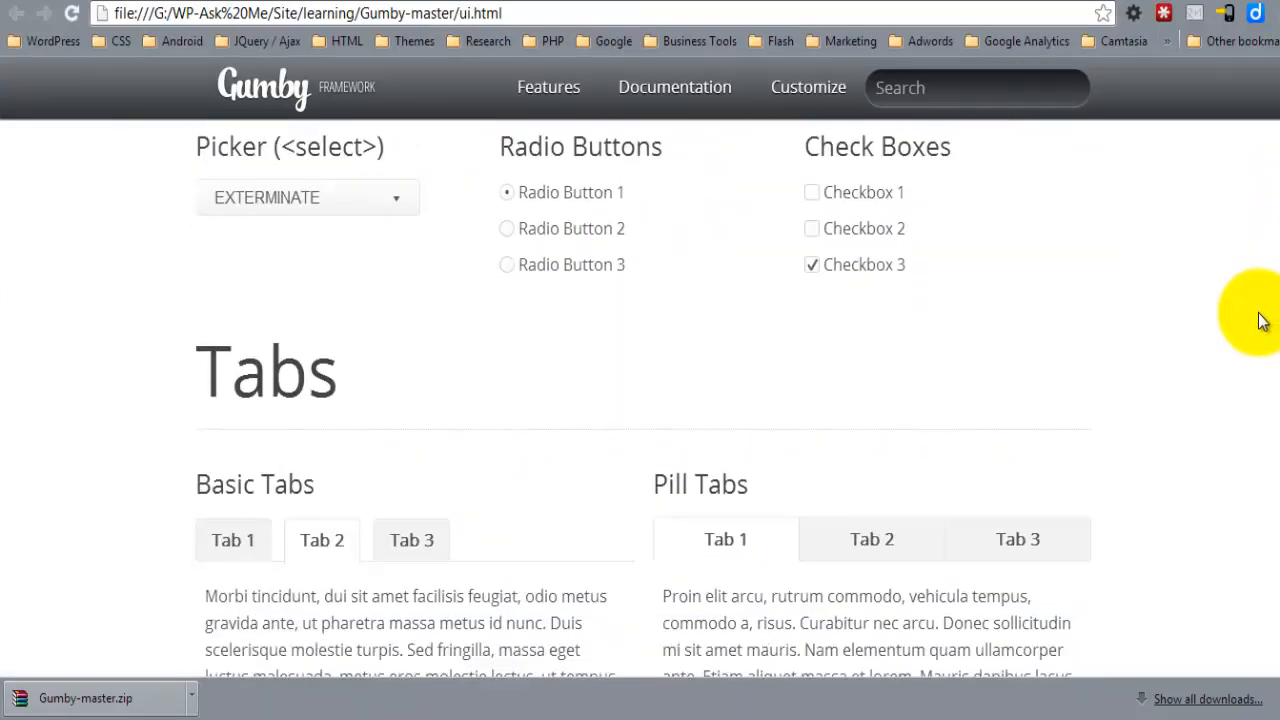
{"action": "scroll", "scroll_direction": "down", "scroll_amount": 3}
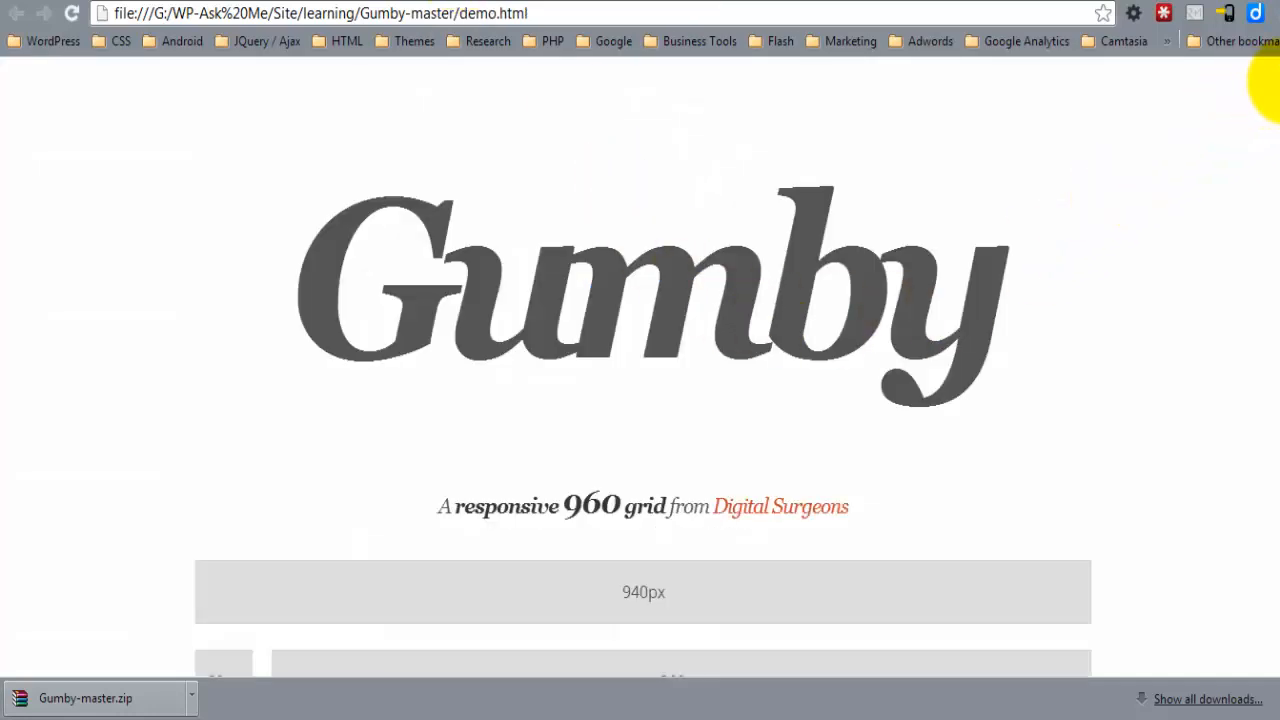
- Scroll through demo.html's 960 grid column and push row examples
{"action": "scroll", "scroll_direction": "down", "scroll_amount": 3}
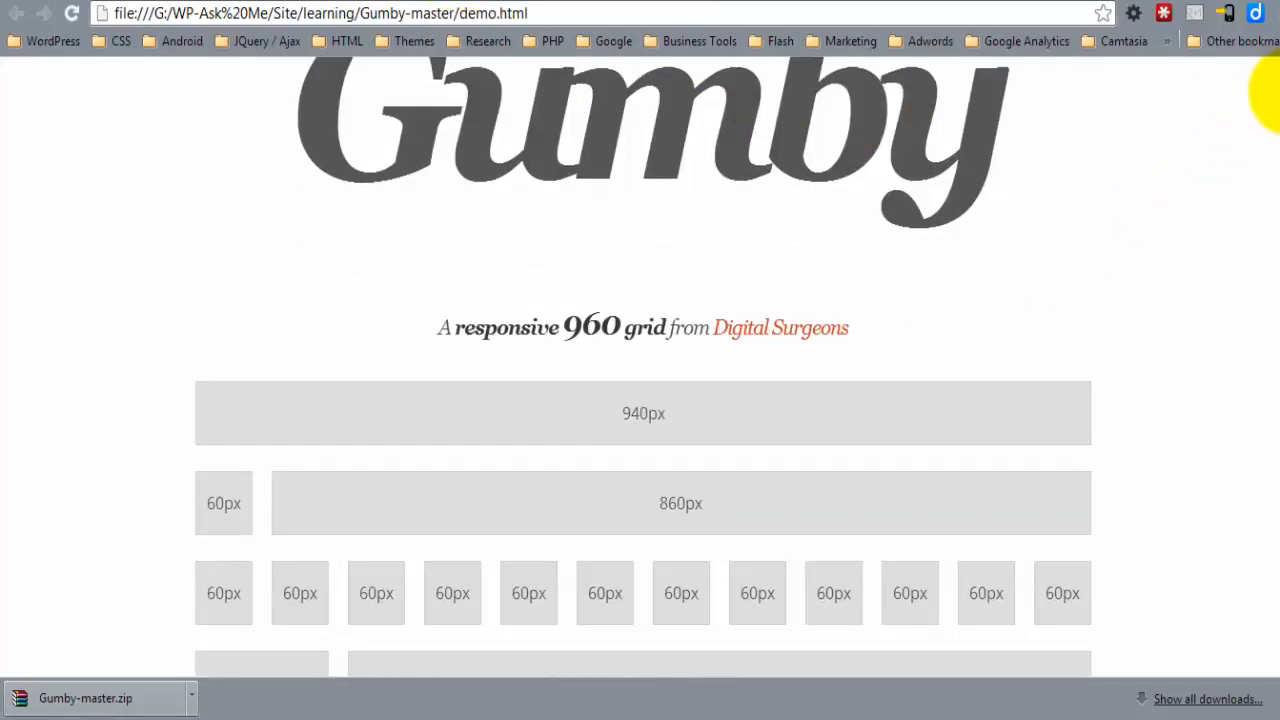
{"action": "scroll", "scroll_direction": "down", "scroll_amount": 3}
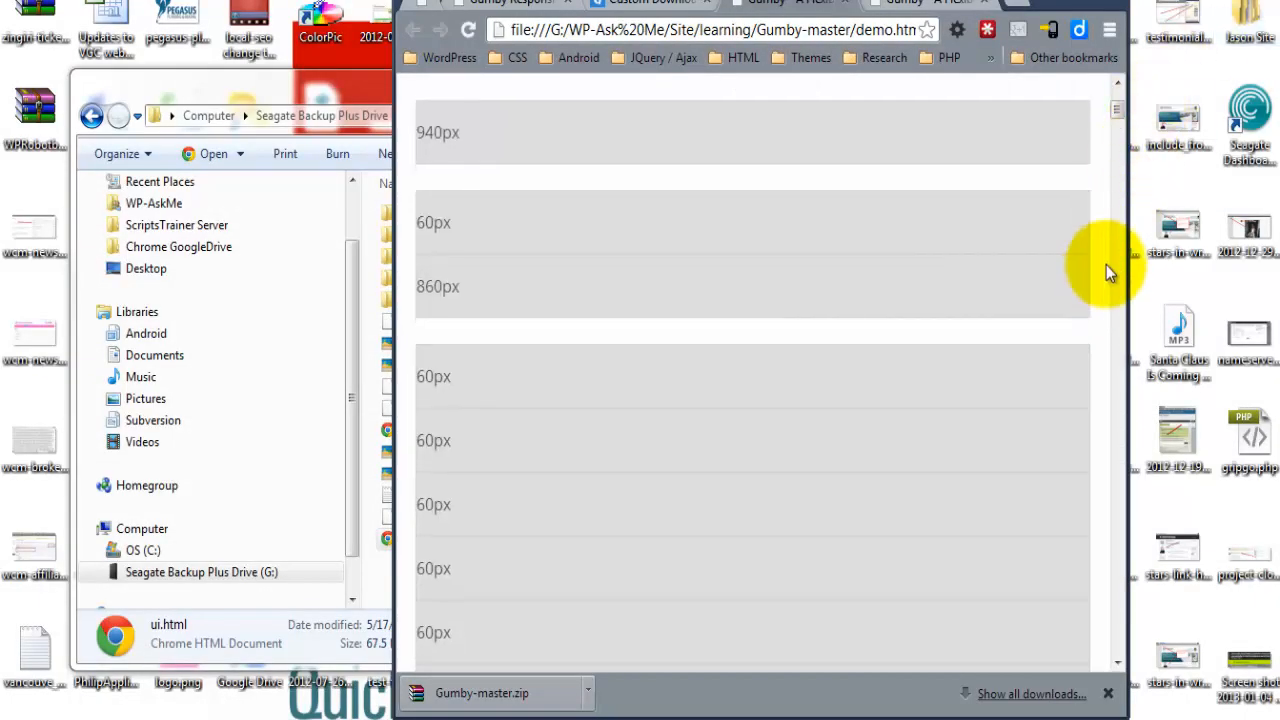
{"action": "scroll", "scroll_direction": "down", "scroll_amount": 3}
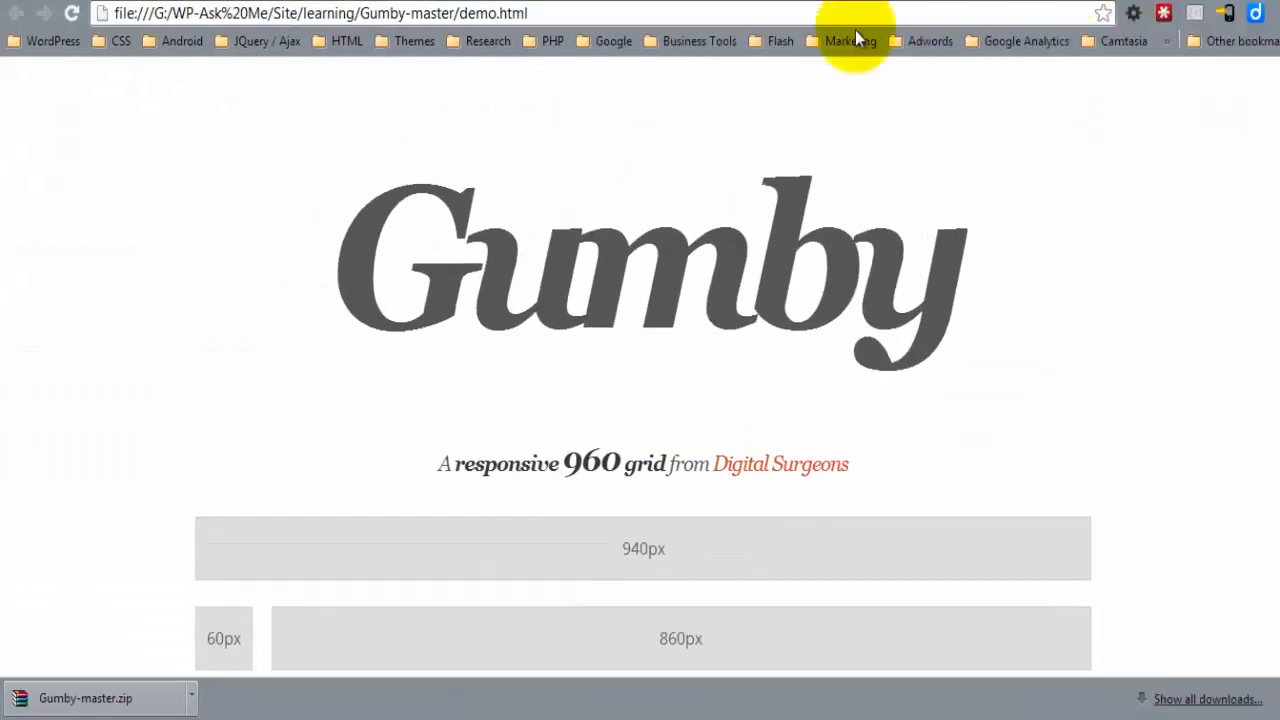
{"action": "scroll", "scroll_direction": "down", "scroll_amount": 3}
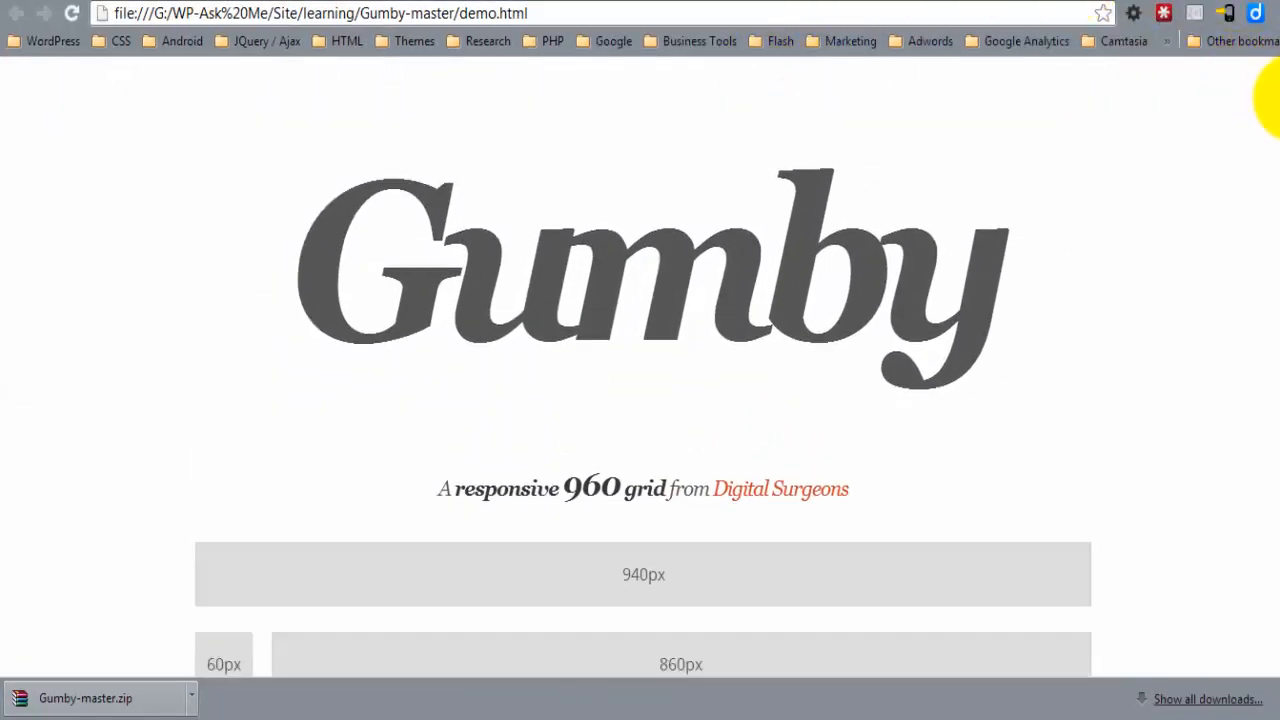
{"action": "scroll", "scroll_direction": "down", "scroll_amount": 3}
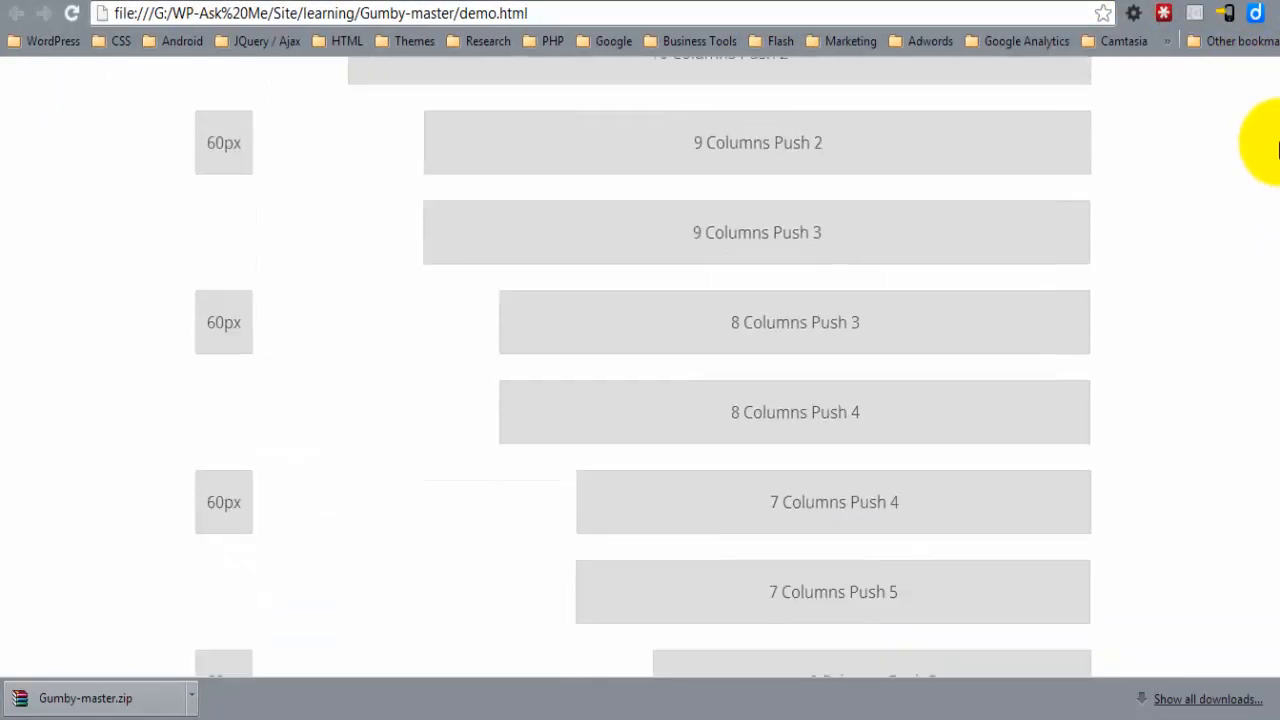
{"action": "scroll", "scroll_direction": "up", "scroll_amount": 3}
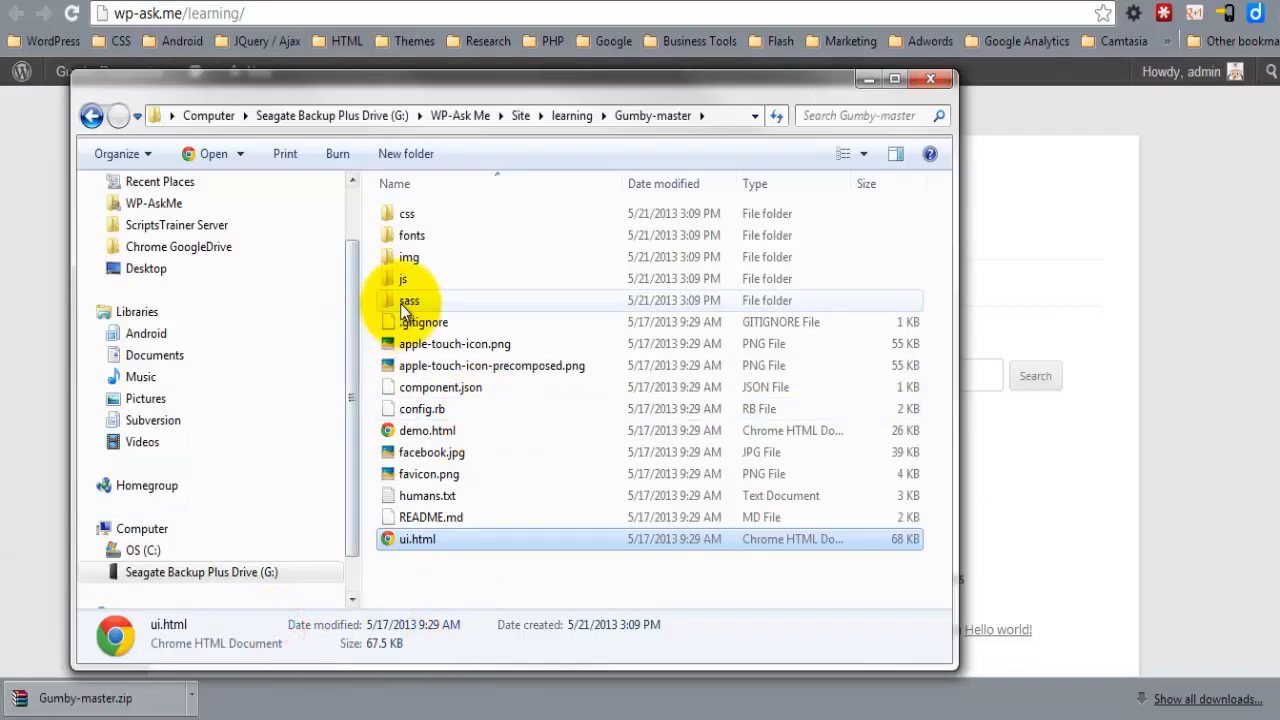
- Copy the css, fonts, img and js folders from Gumby-master, then return to the learning folder
{"action": "left_click", "coordinate": [408, 212]}
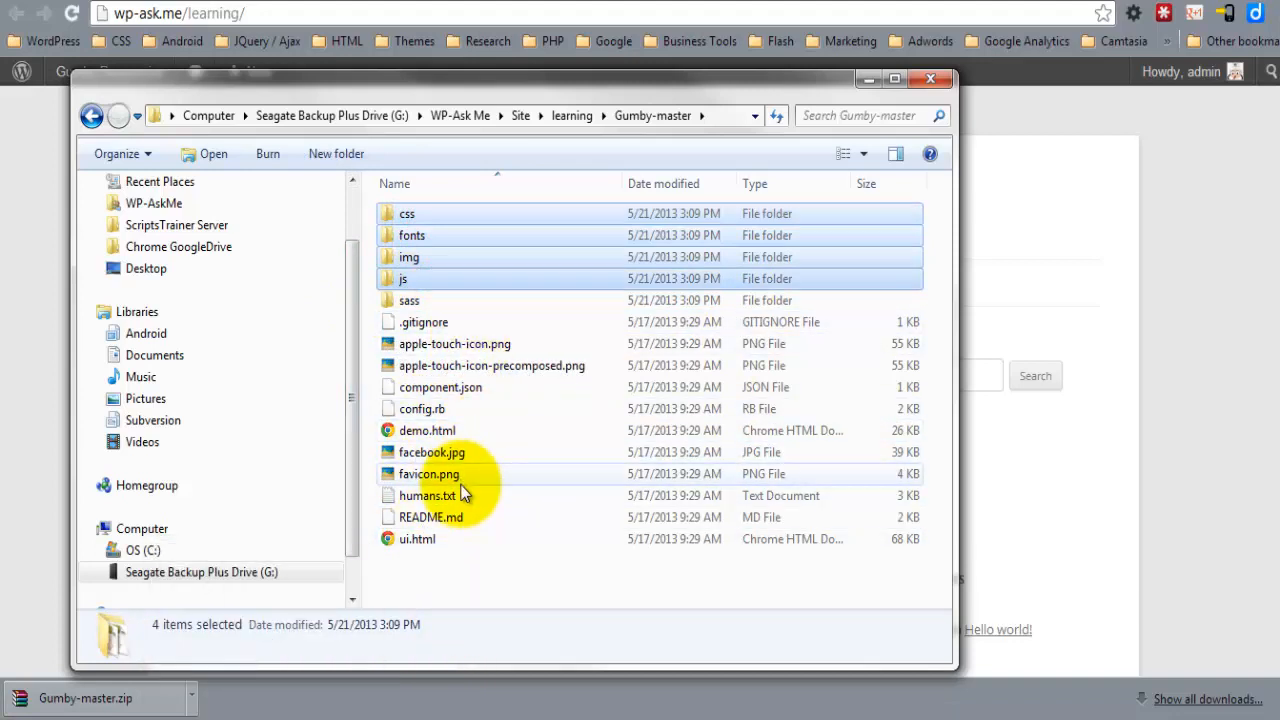
{"action": "right_click", "coordinate": [456, 474]}
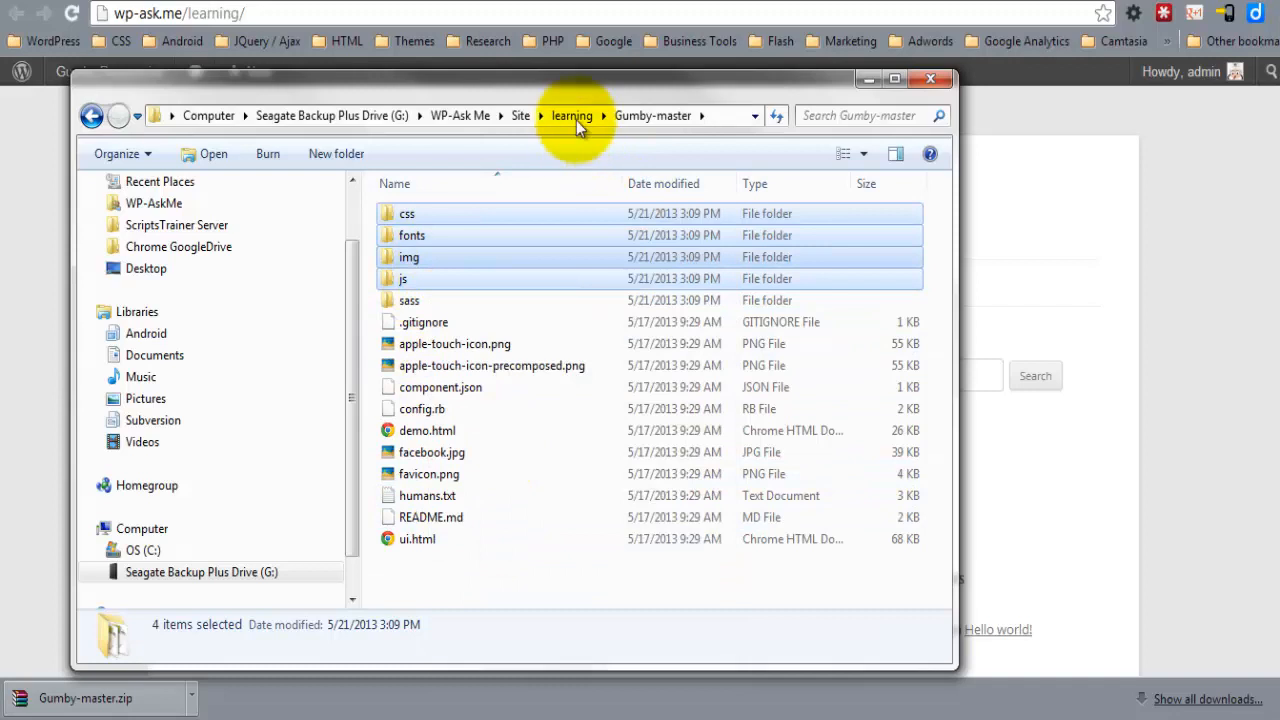
{"action": "left_click", "coordinate": [572, 114]}
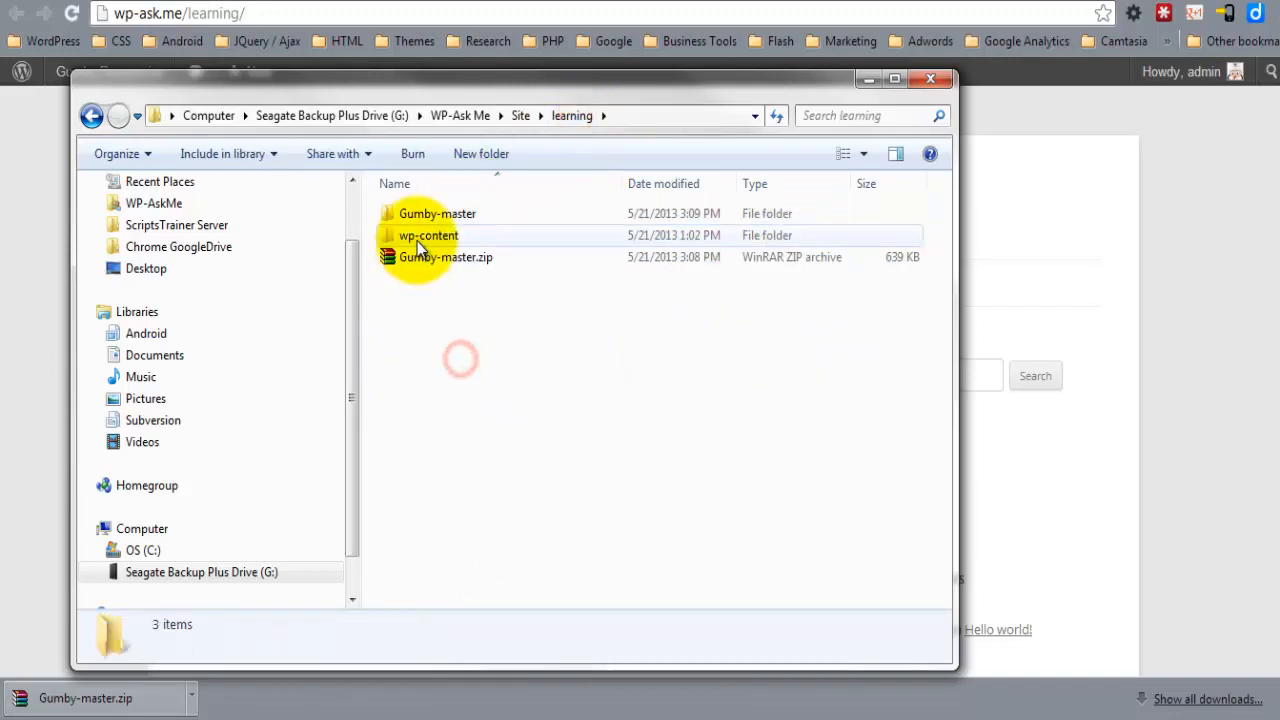
- Create a Gumby-WordPress folder under wp-content themes and paste the four folders into it
{"action": "double_click", "coordinate": [428, 236]}
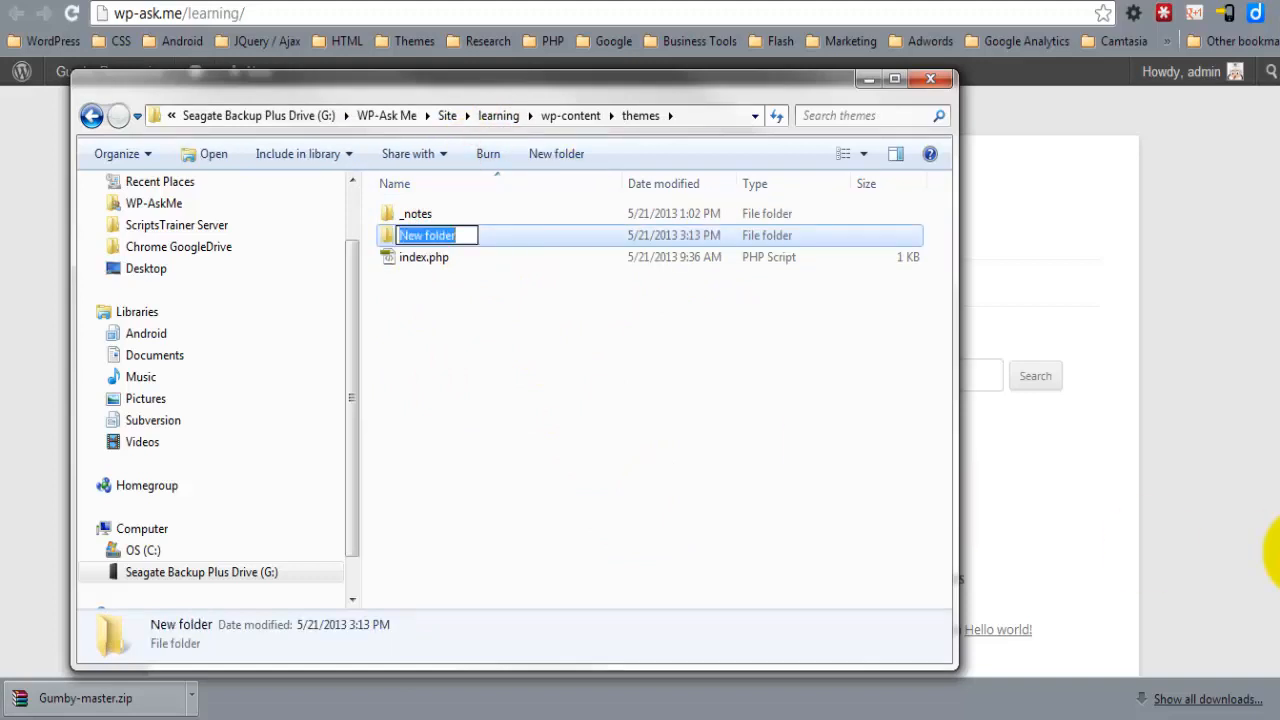
{"action": "type", "text": "Gumby"}
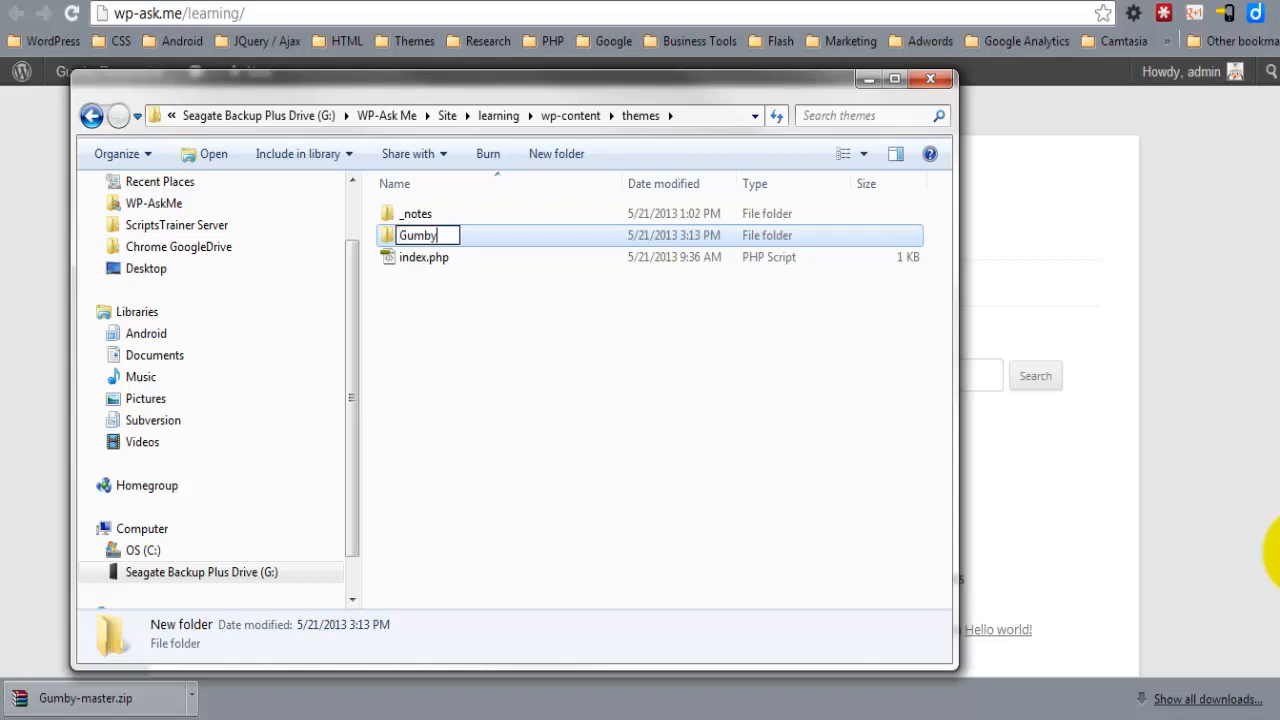
{"action": "type", "text": "-WordPress"}
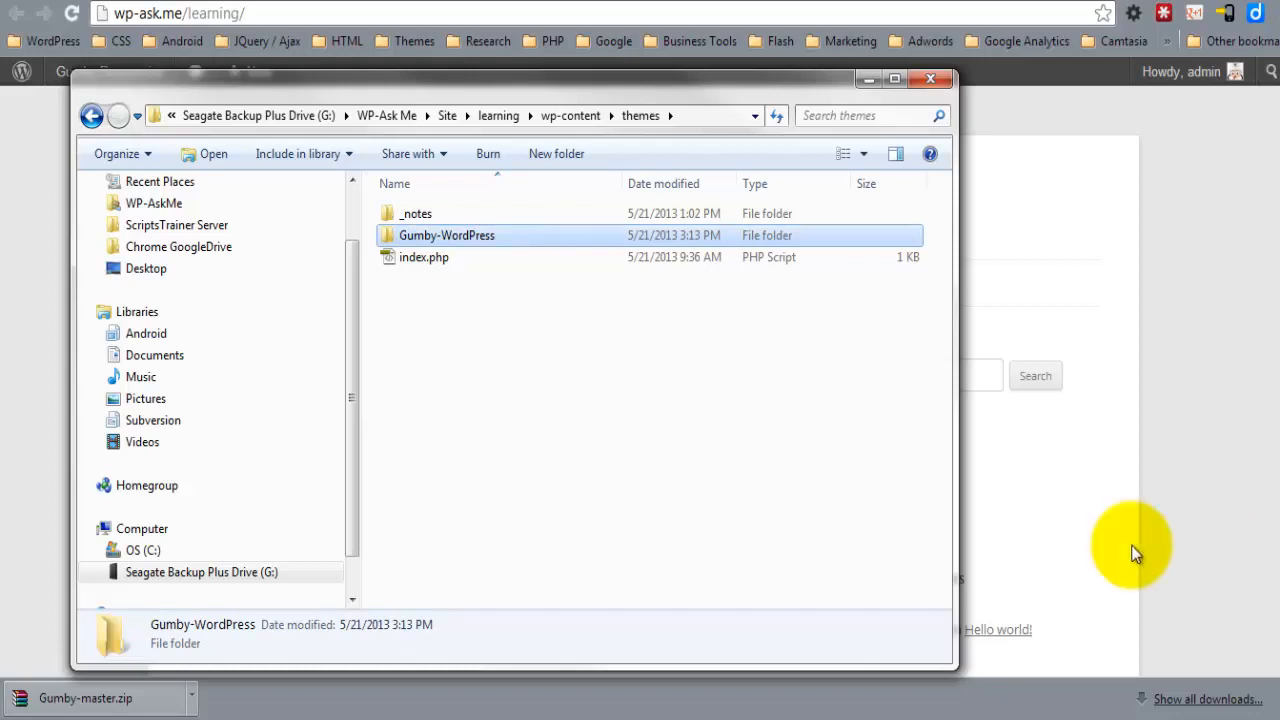
{"action": "double_click", "coordinate": [446, 236]}
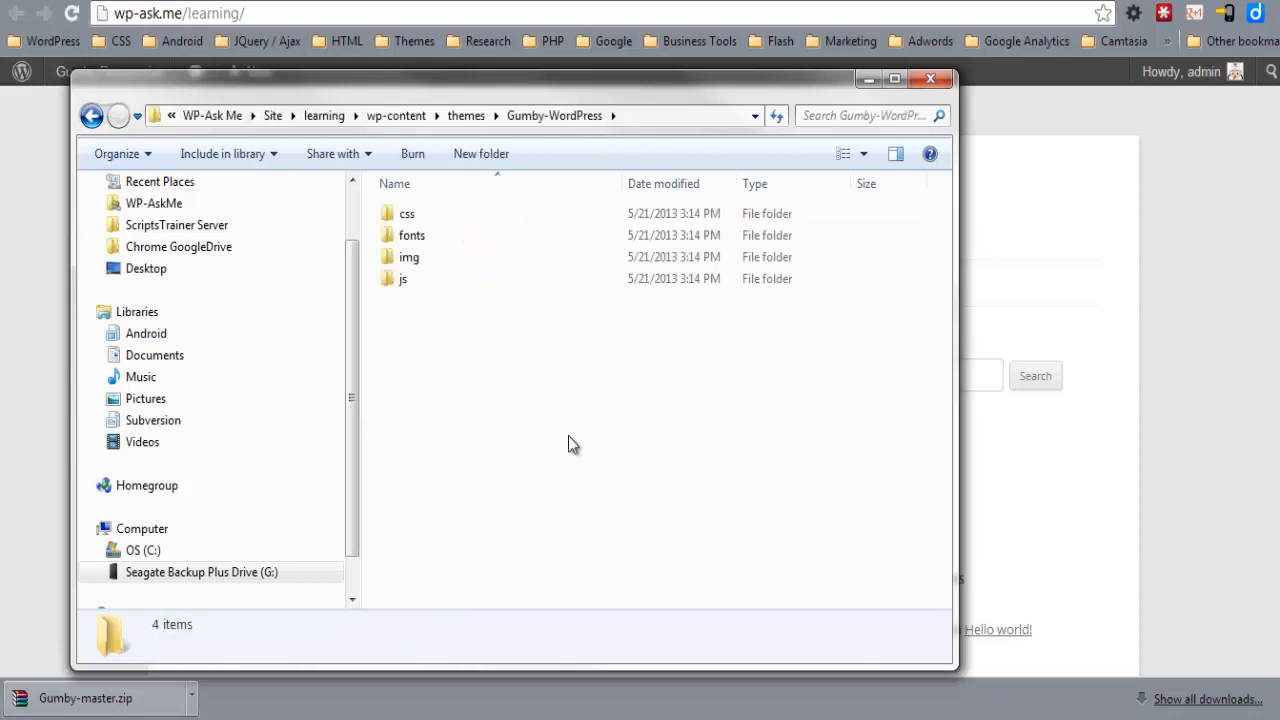
{"action": "mouse_move", "coordinate": [528, 334]}
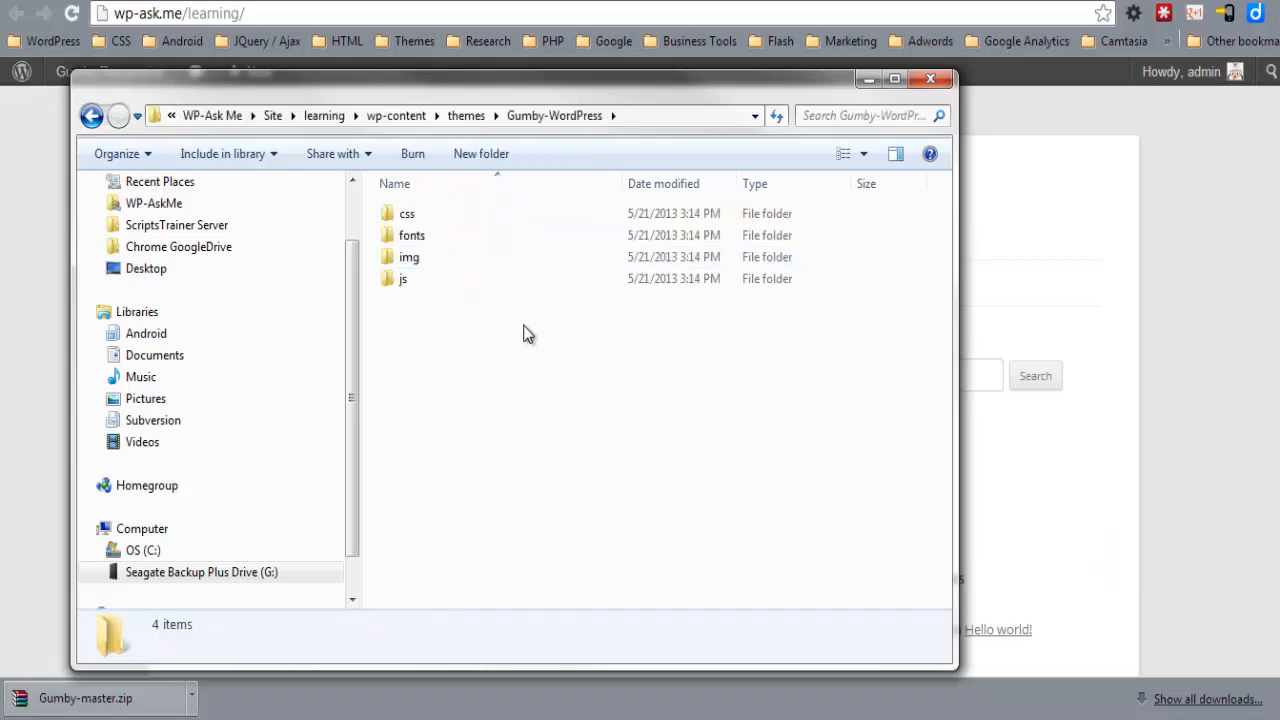